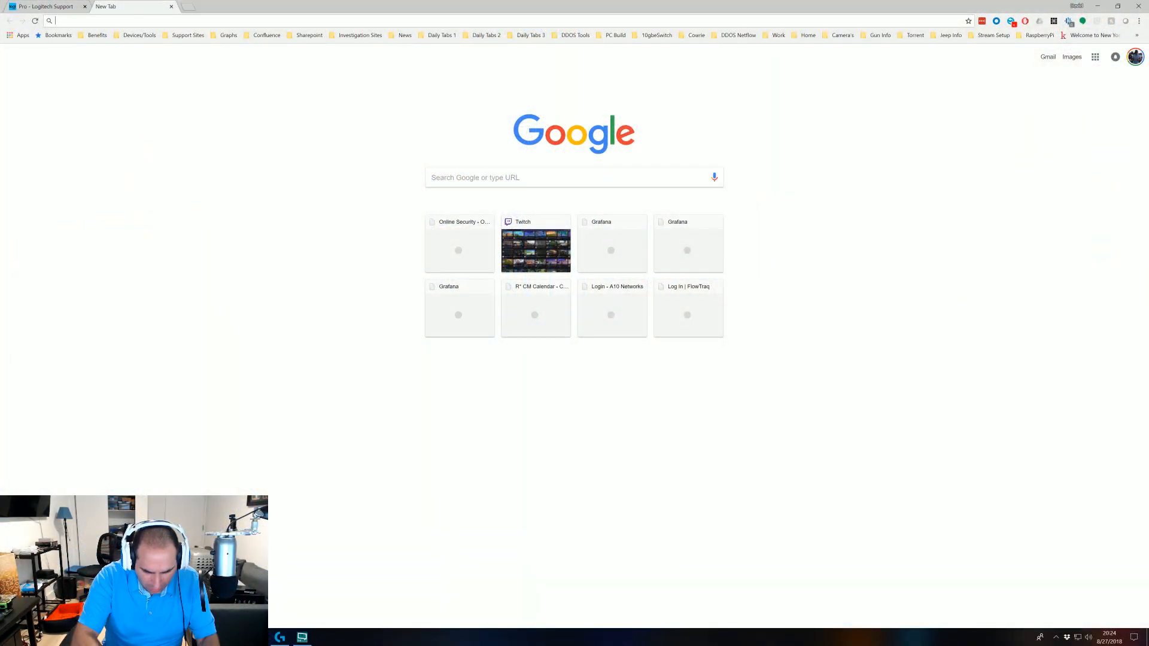
# - Search Logitech Support for 'pro wireless', browse the results, then head to Google
pyautogui.write('facebook.com')
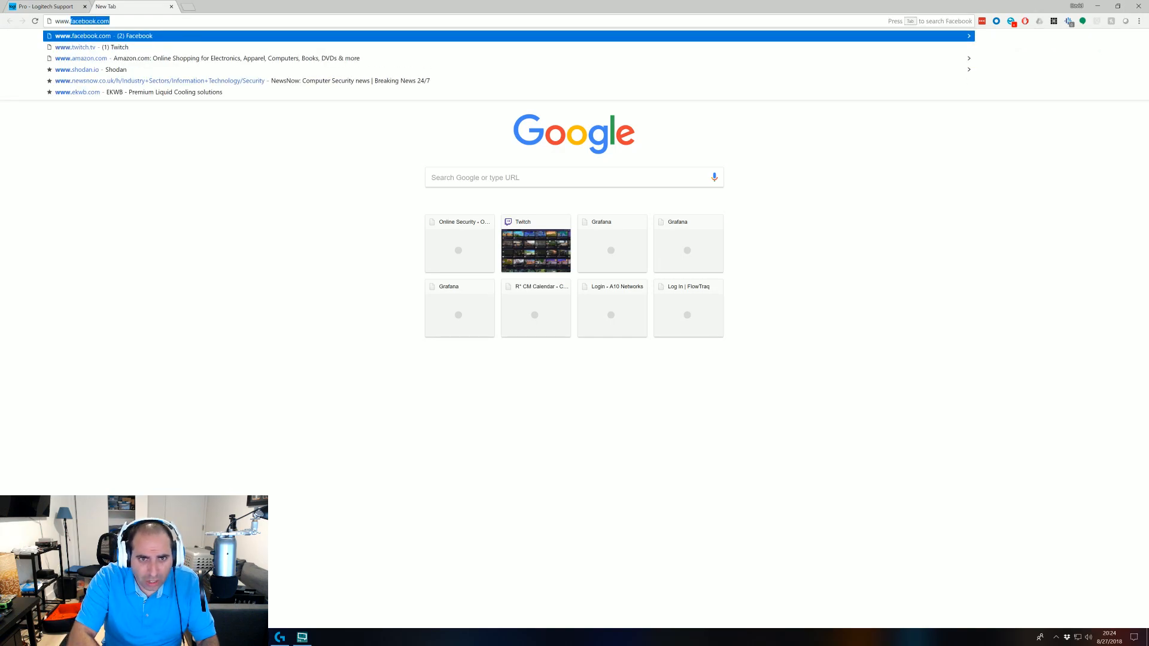
pyautogui.write('www.logitechg.com/support/pro-wireless')
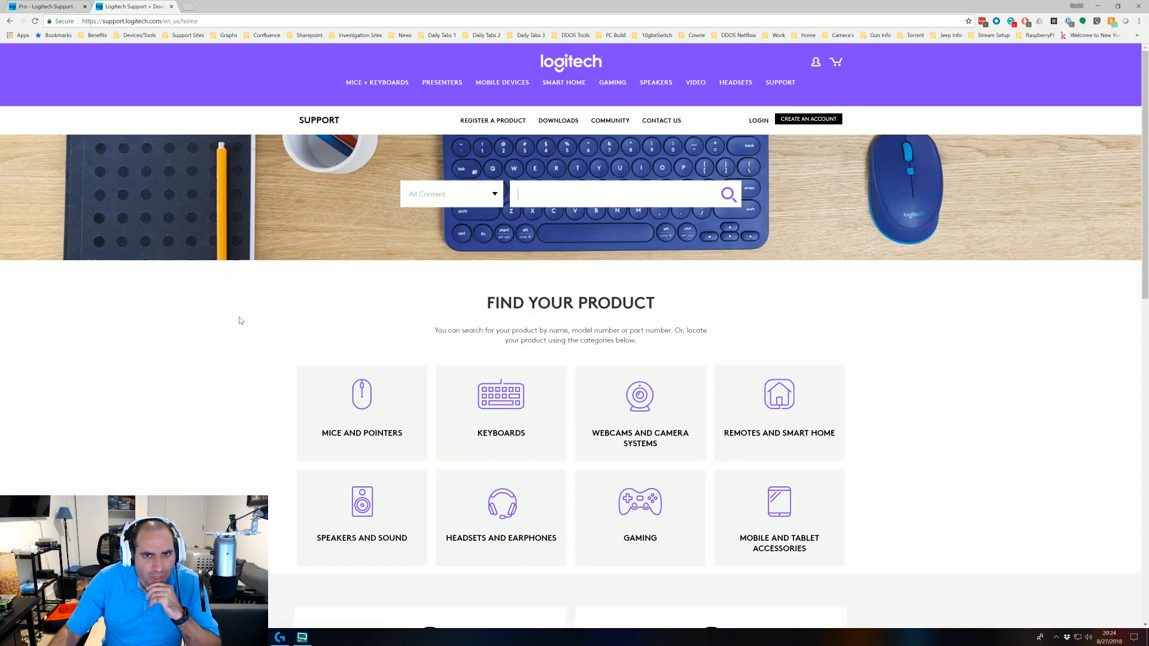
pyautogui.write('pro wireless')
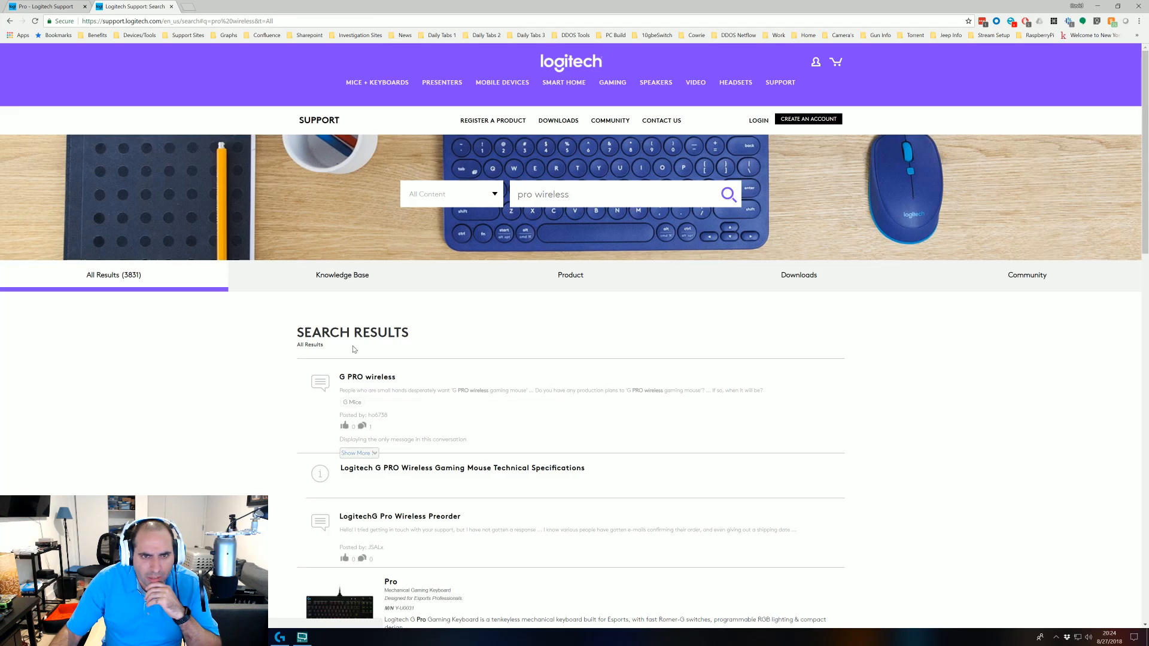
pyautogui.scroll(-3)
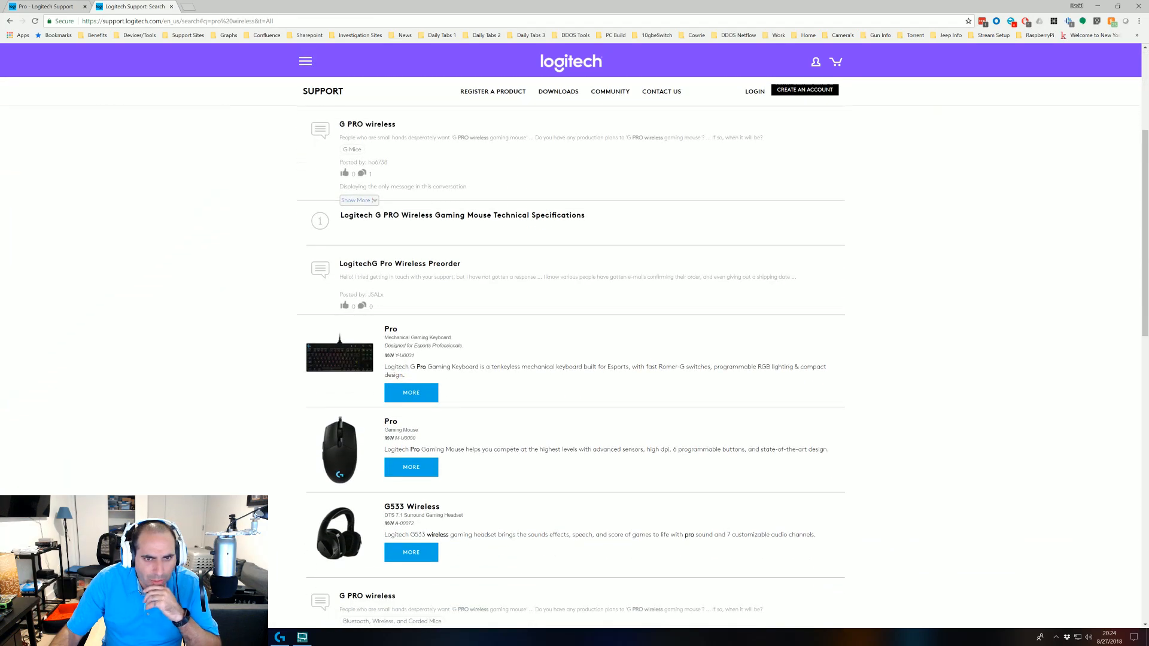
pyautogui.scroll(-3)
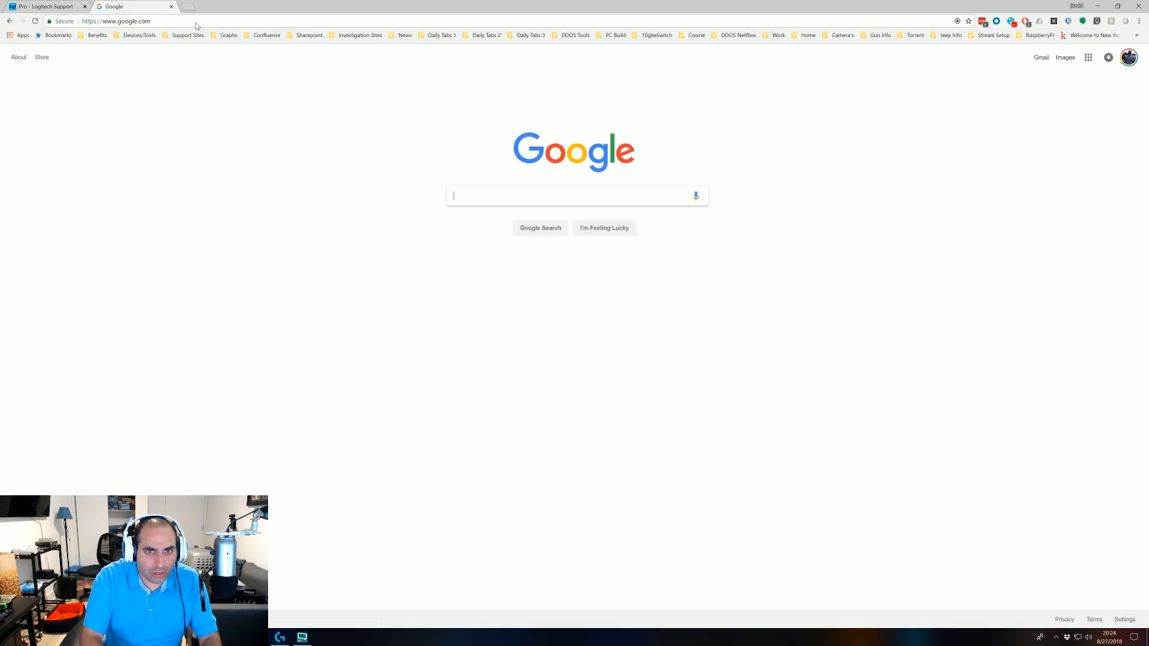
# - Search 'logitech pro wireless software', view the Pro support page, then open Logitech Support + Downloads
pyautogui.write('logi')
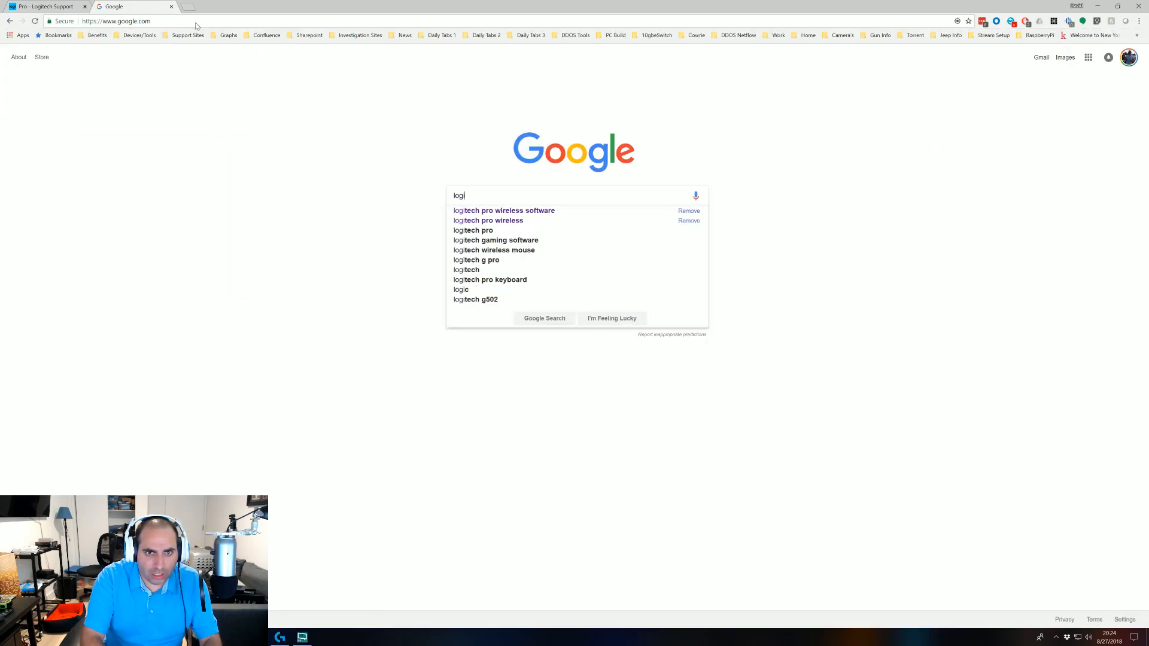
pyautogui.click(504, 210)
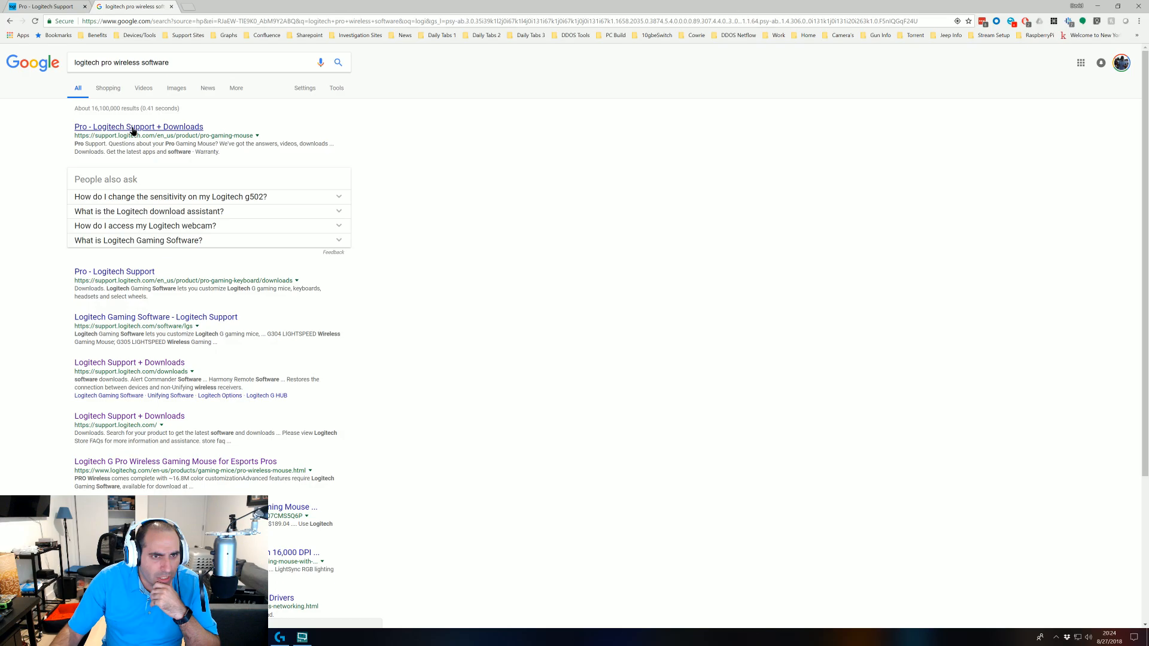
pyautogui.click(138, 126)
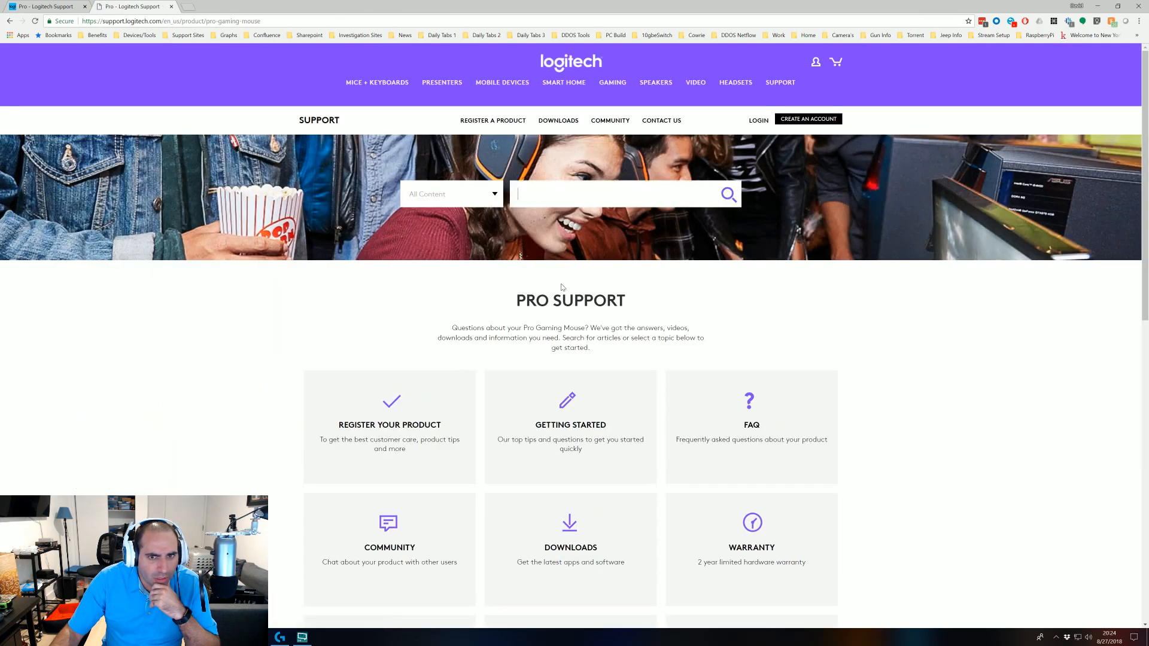
pyautogui.scroll(-3)
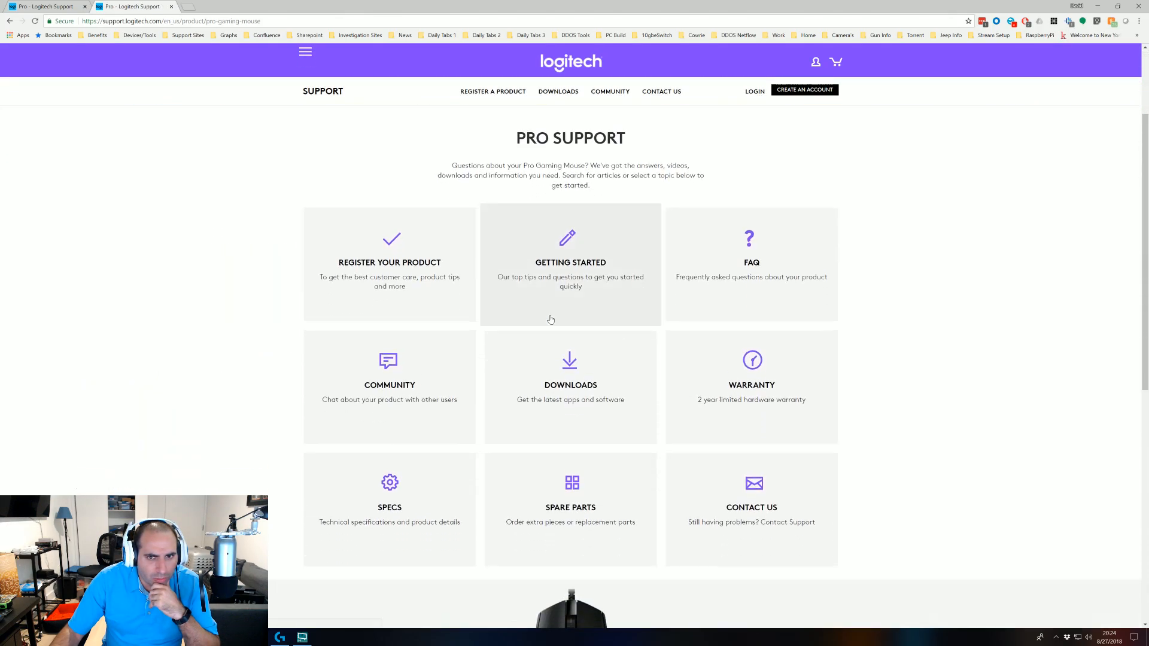
pyautogui.scroll(-3)
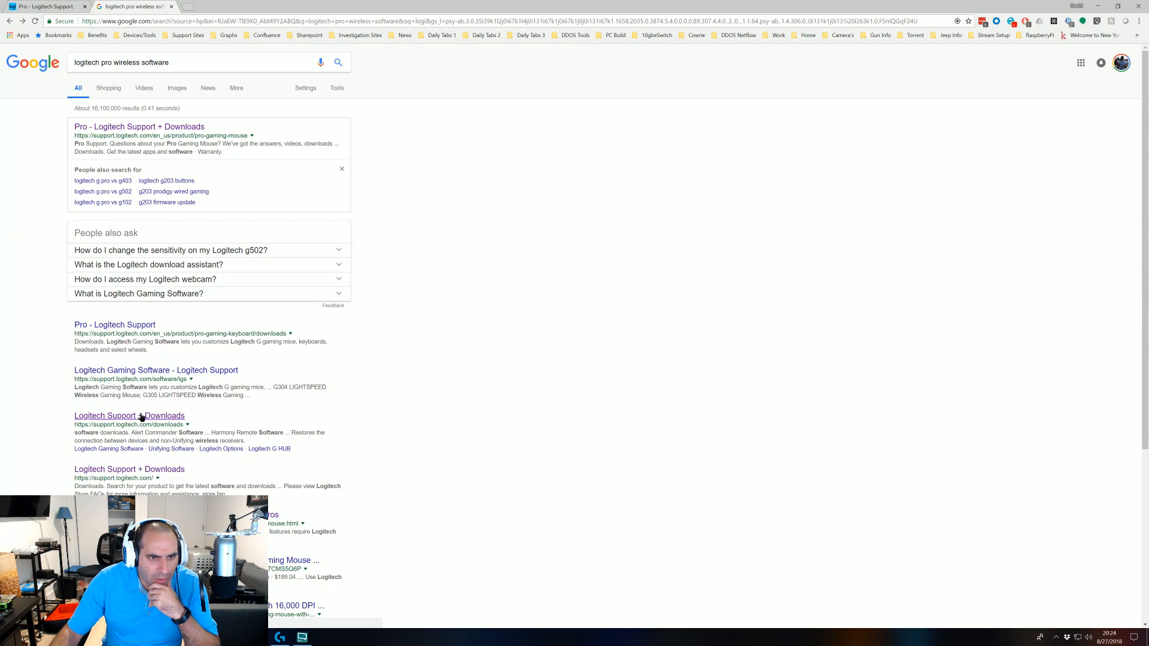
pyautogui.click(129, 416)
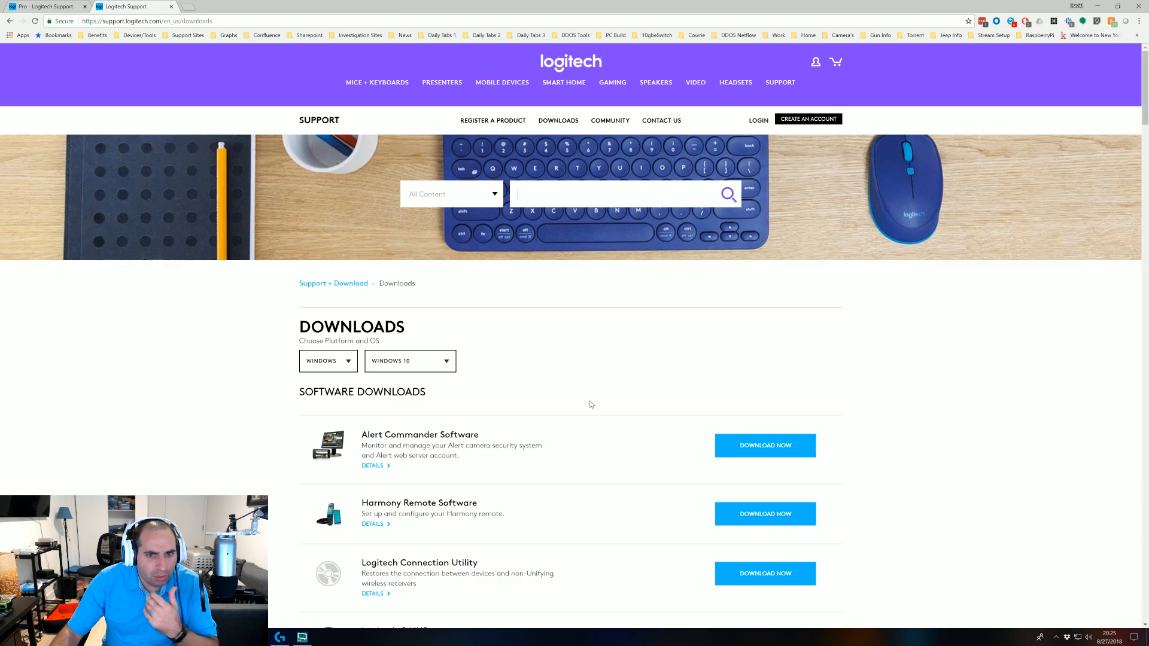
# - Open the Pro gaming mouse downloads page and scroll to Logitech Gaming Software 9.02.61
pyautogui.click(48, 6)
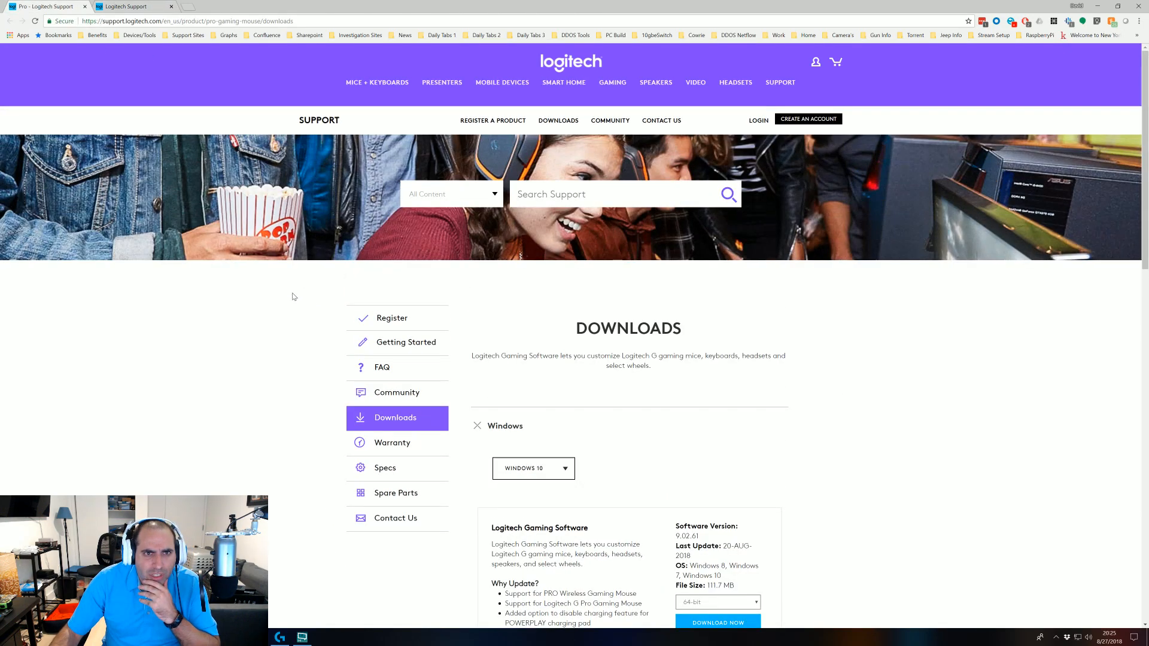
pyautogui.moveTo(294, 303)
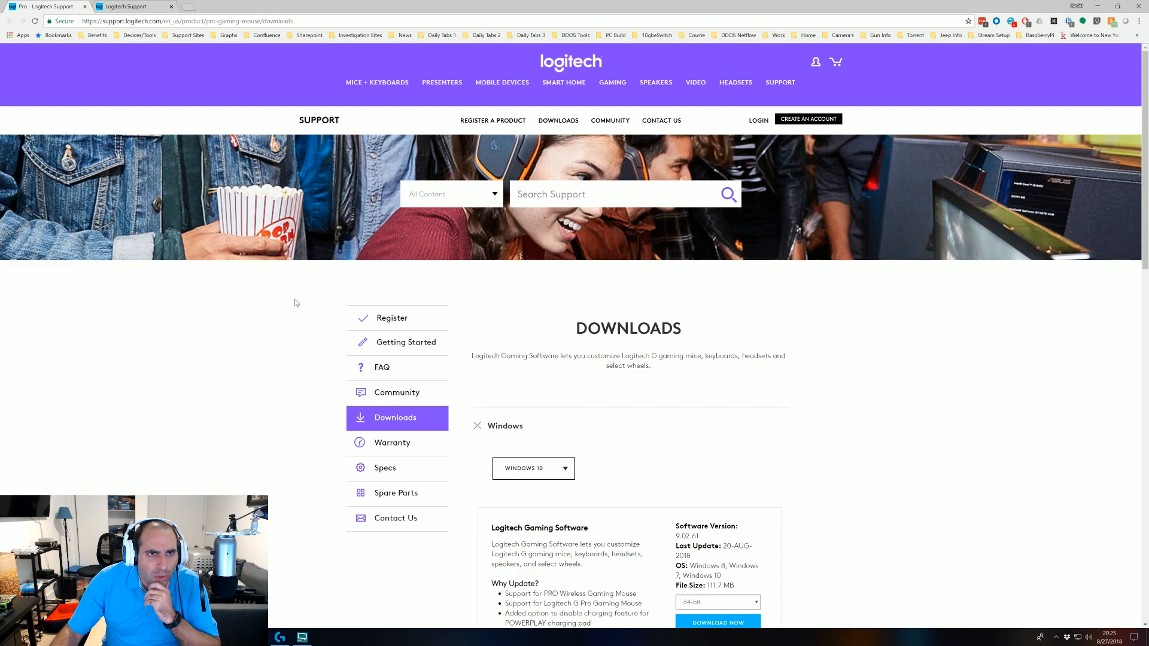
pyautogui.scroll(-3)
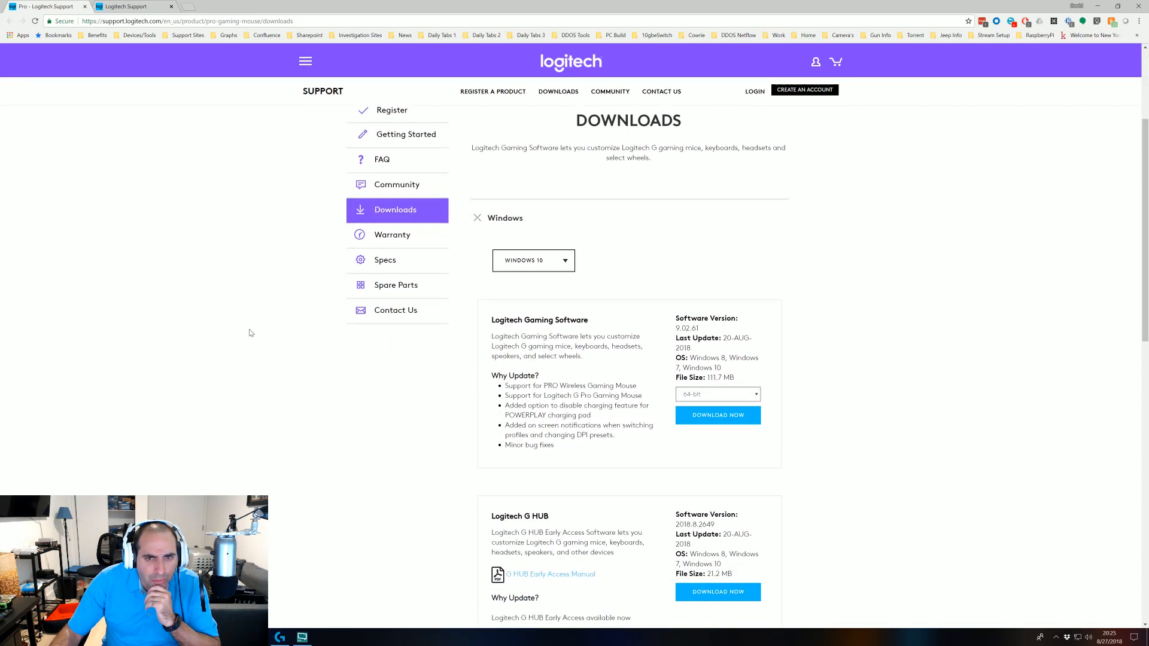
pyautogui.scroll(-3)
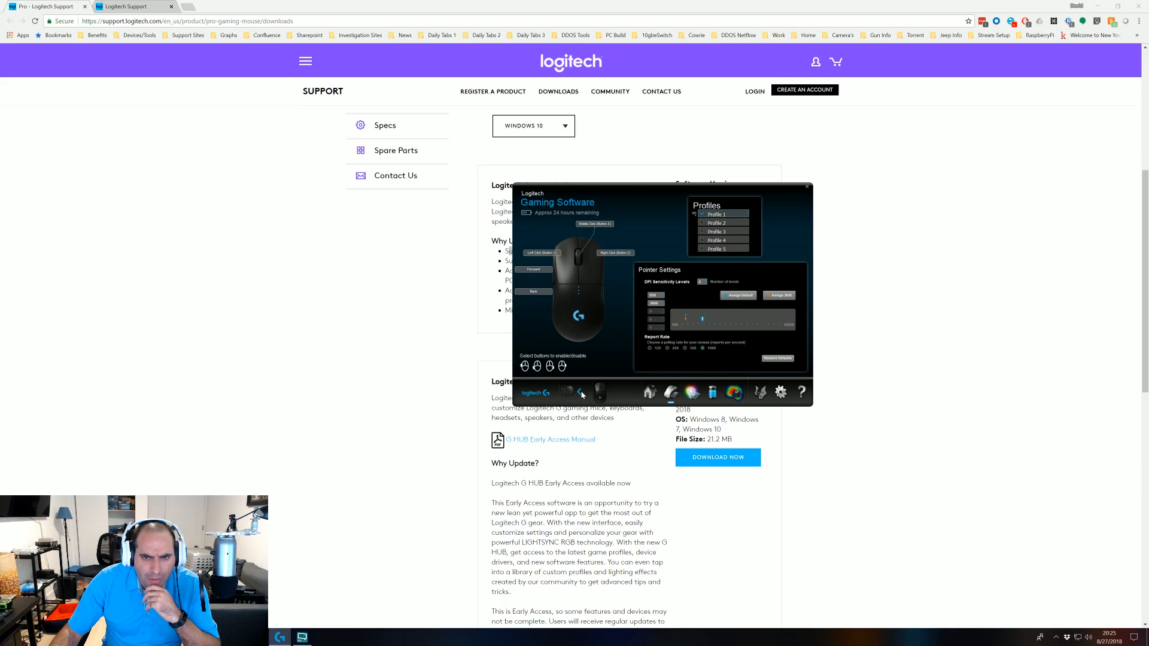
# - Cycle the device carousel to the webcam, then back to the G Pro Wireless mouse
pyautogui.click(581, 392)
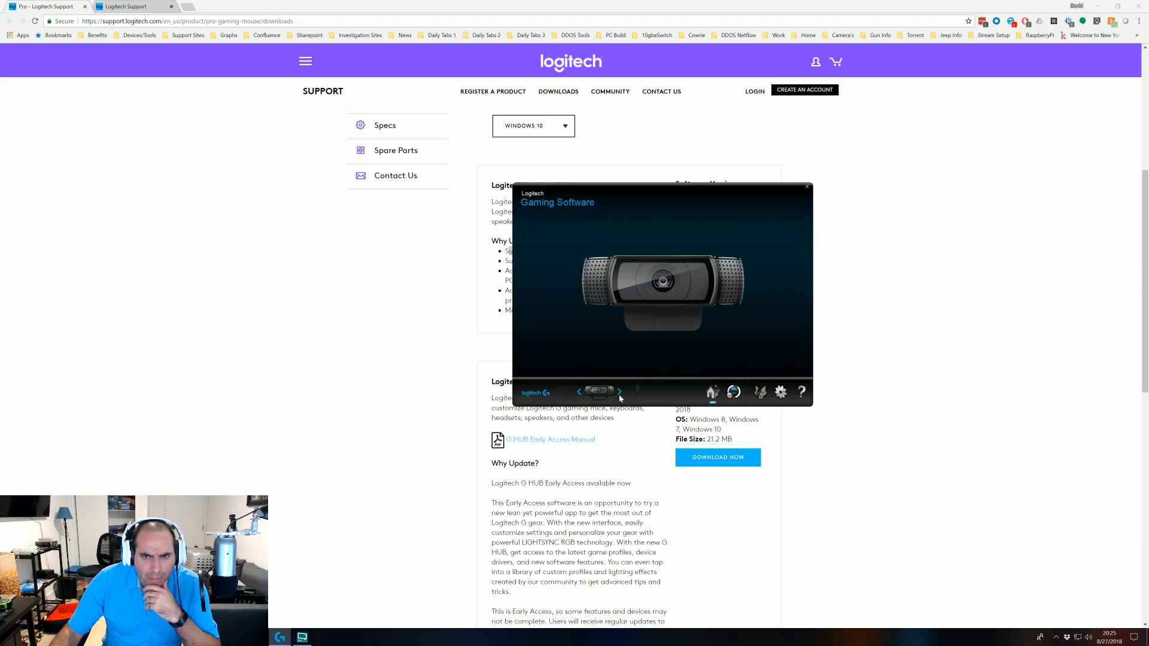
pyautogui.click(619, 391)
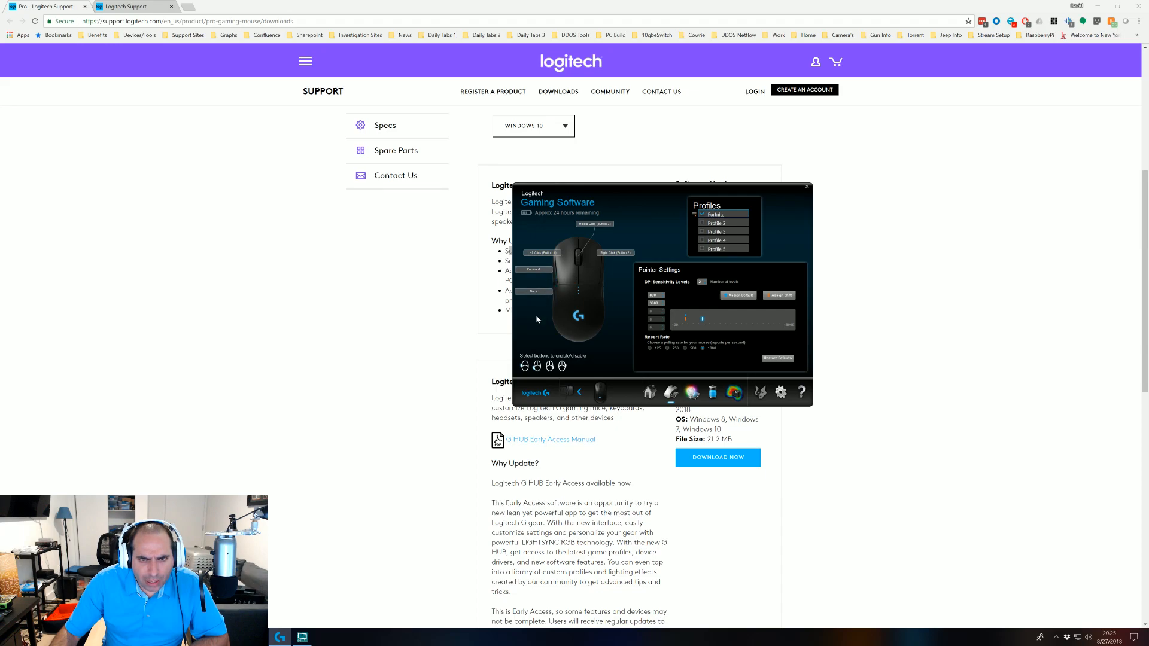
pyautogui.moveTo(601, 284)
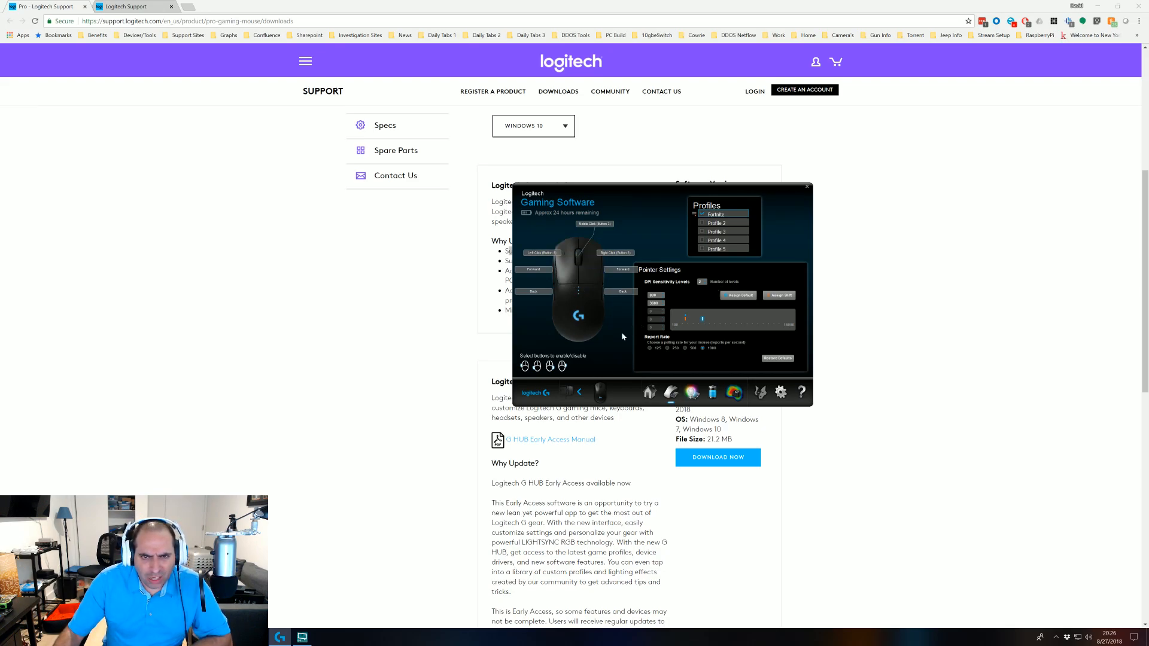
pyautogui.moveTo(564, 367)
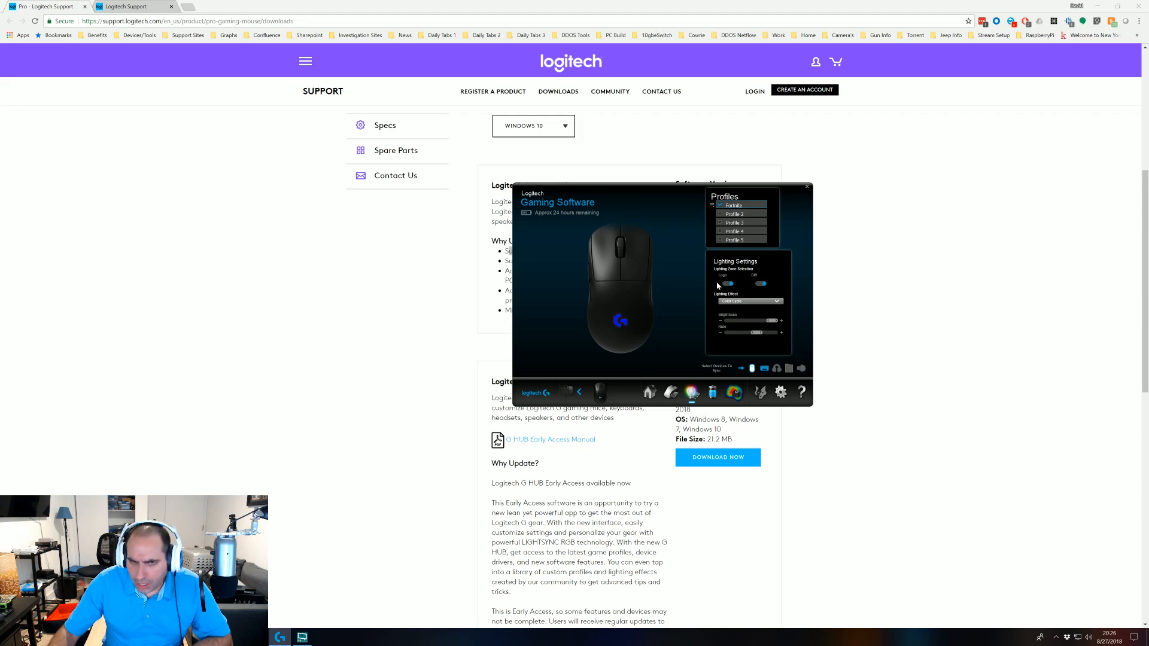
# - Toggle the Logo zone's lighting off in Lighting Settings
pyautogui.click(761, 284)
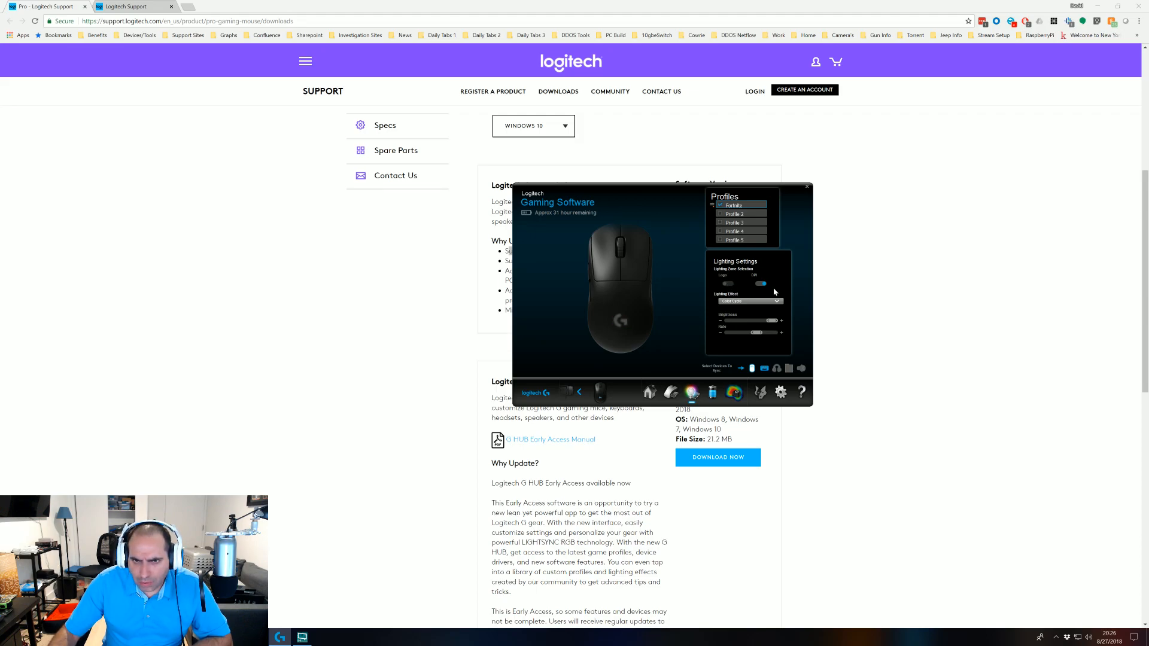
pyautogui.moveTo(709, 130)
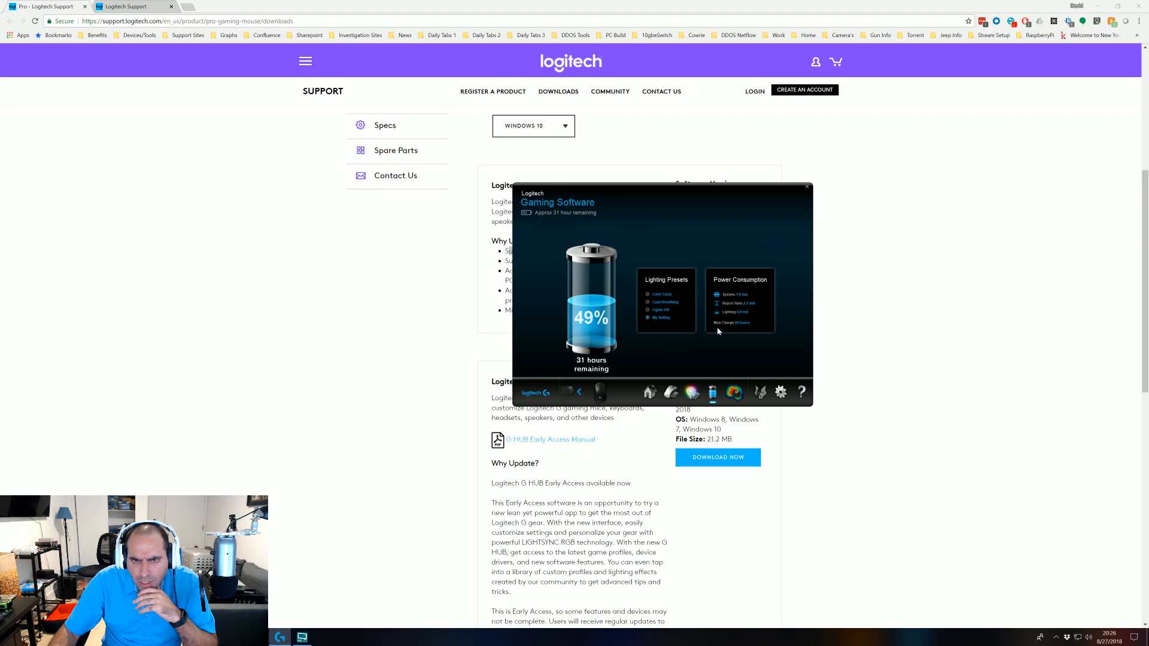
pyautogui.moveTo(731, 363)
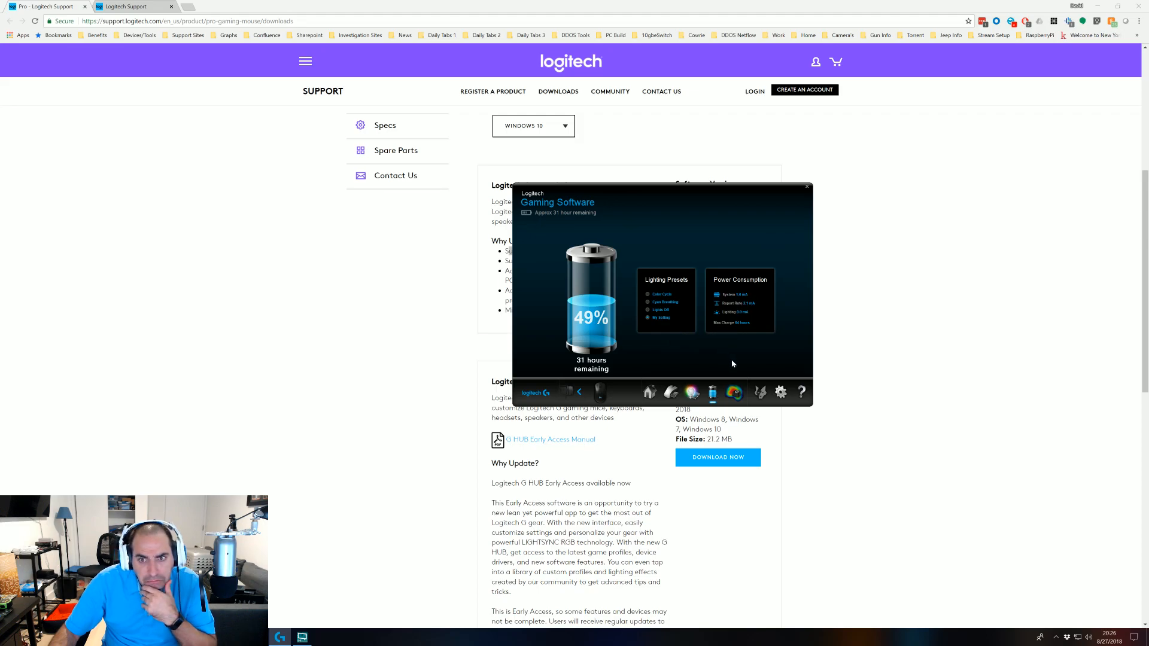